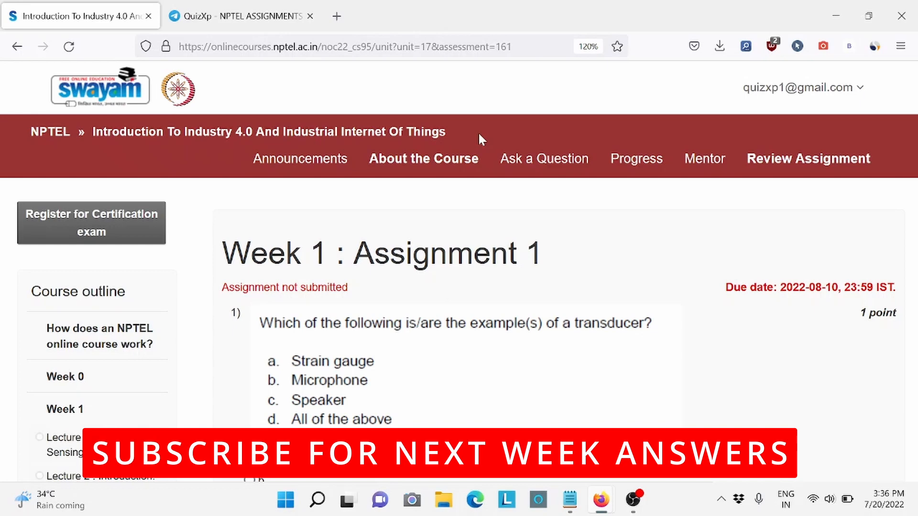
- Answer the opening quiz questions, marking option b for question 4
scroll("down", 3)
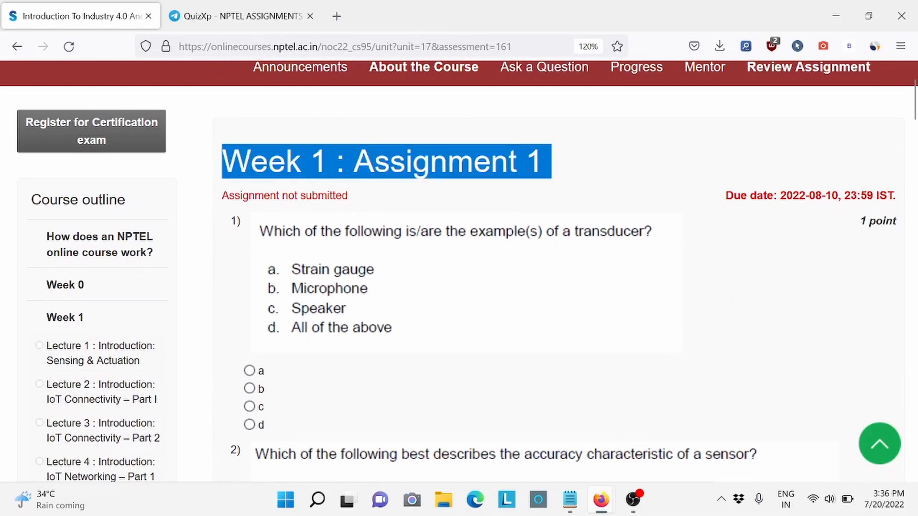
mouse_move(293, 246)
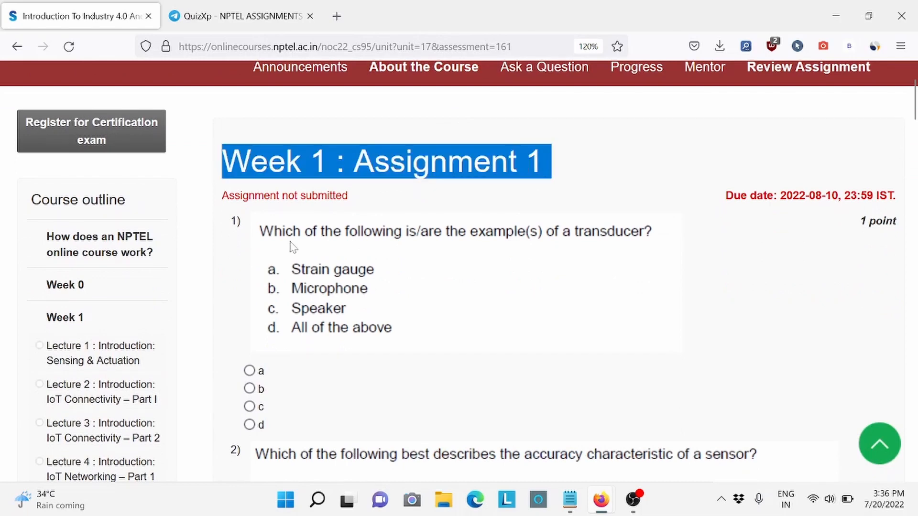
scroll("down", 3)
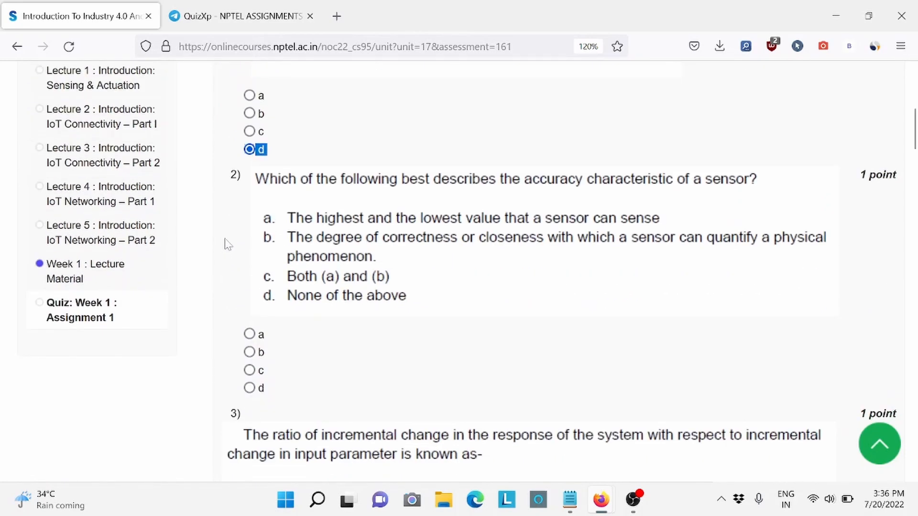
scroll("down", 3)
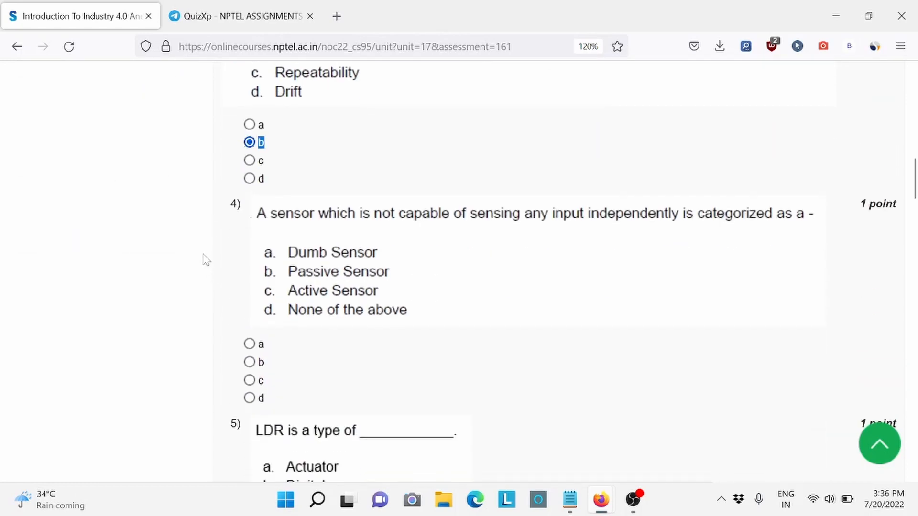
left_click(250, 363)
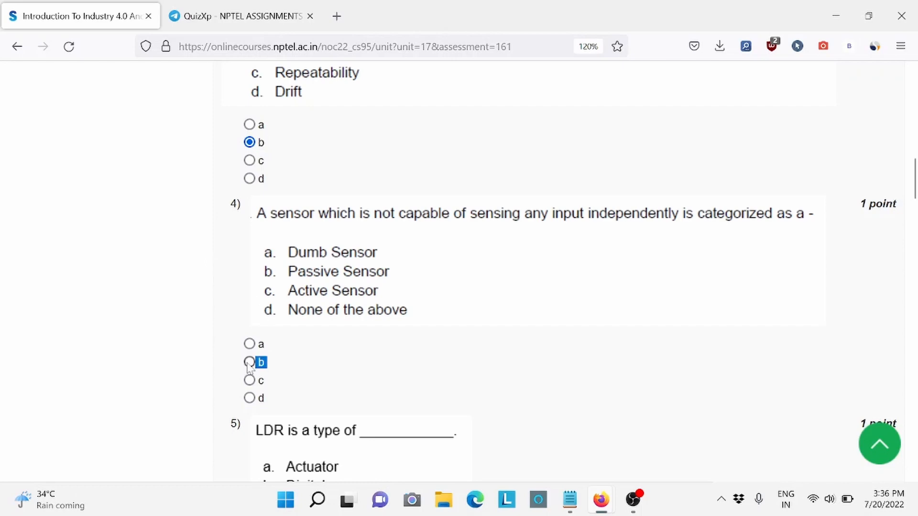
- Answer the LDR question with option c and continue through question 6
scroll("down", 3)
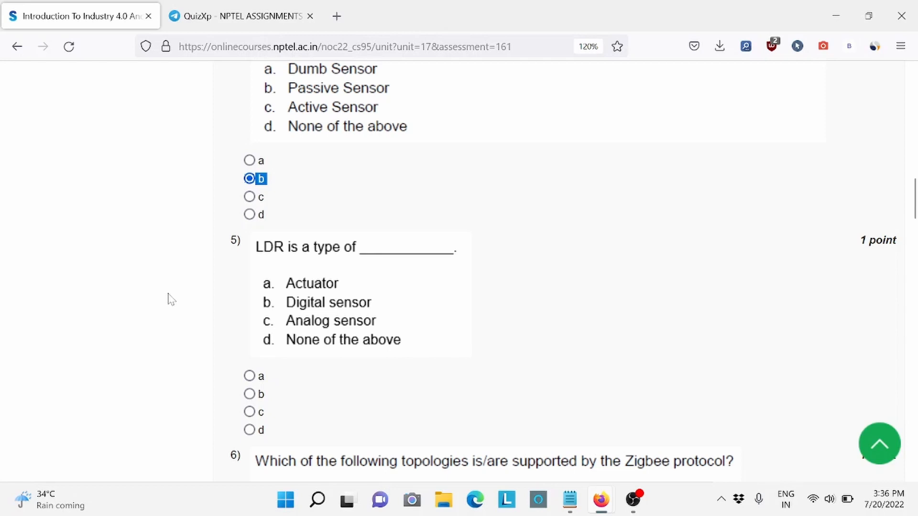
scroll("down", 3)
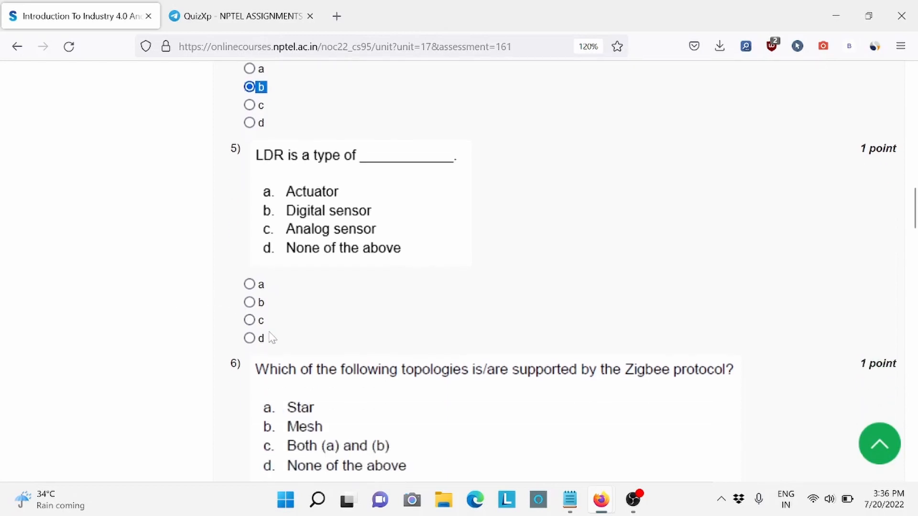
left_click(249, 321)
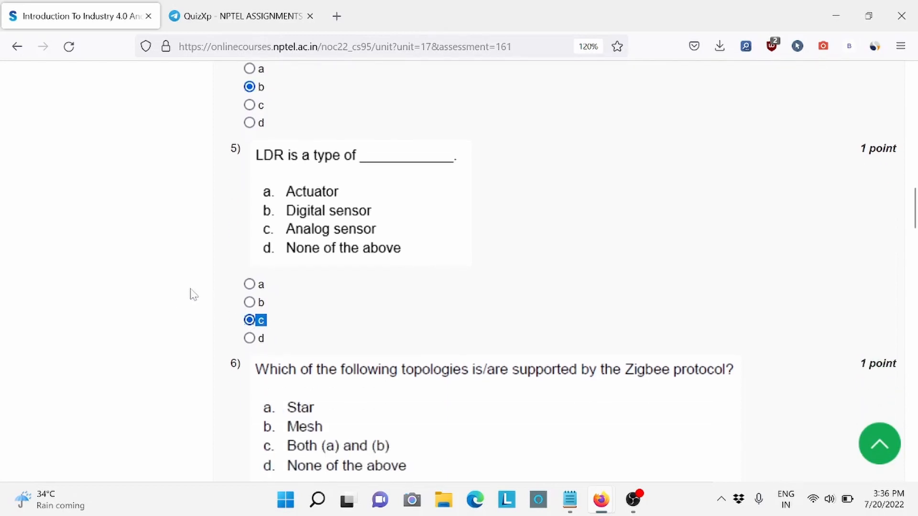
scroll("down", 3)
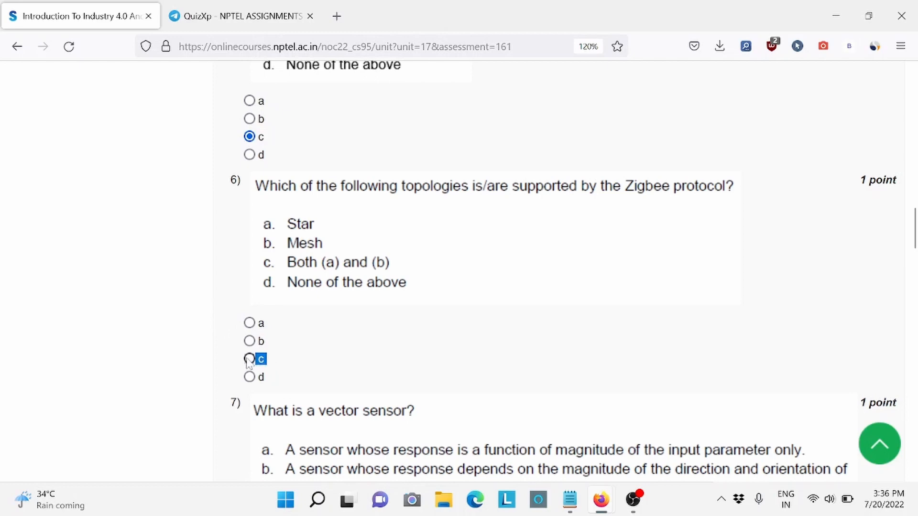
scroll("down", 3)
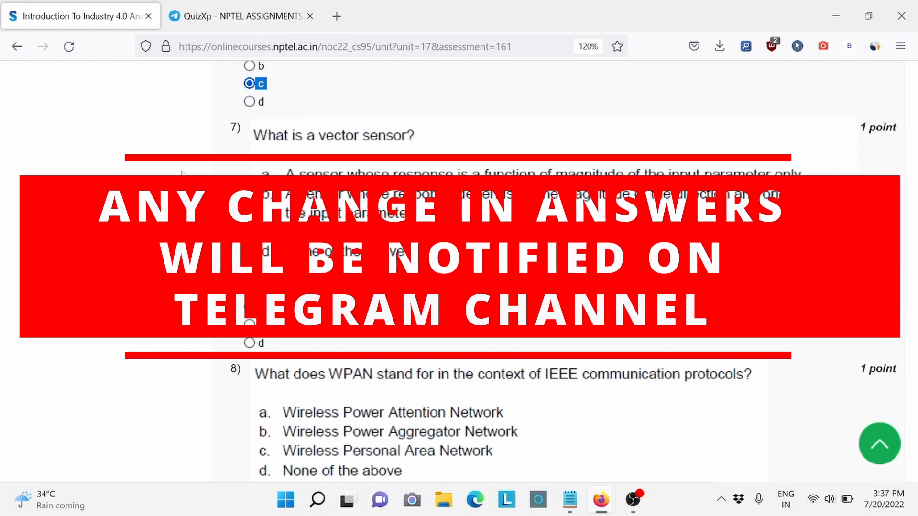
left_click(240, 17)
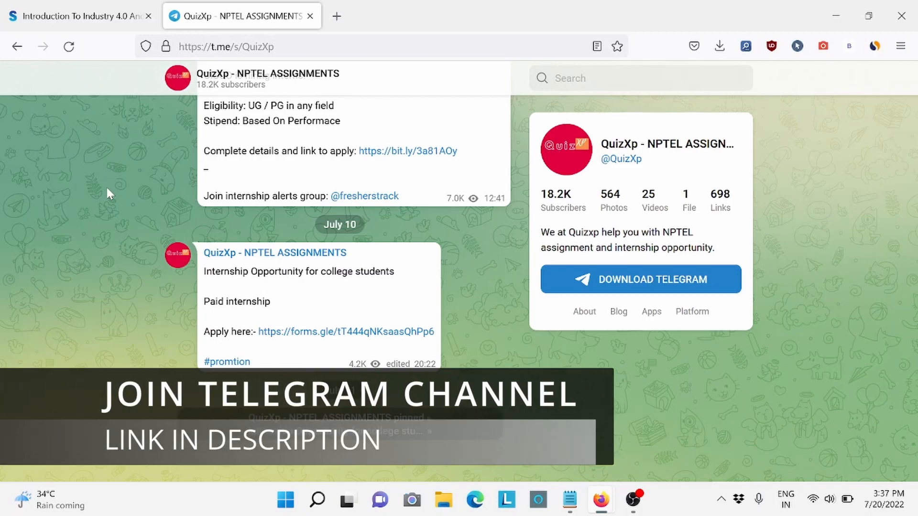
- Return from the QuizXp channel preview to the Week 1 assignment quiz
left_click(80, 16)
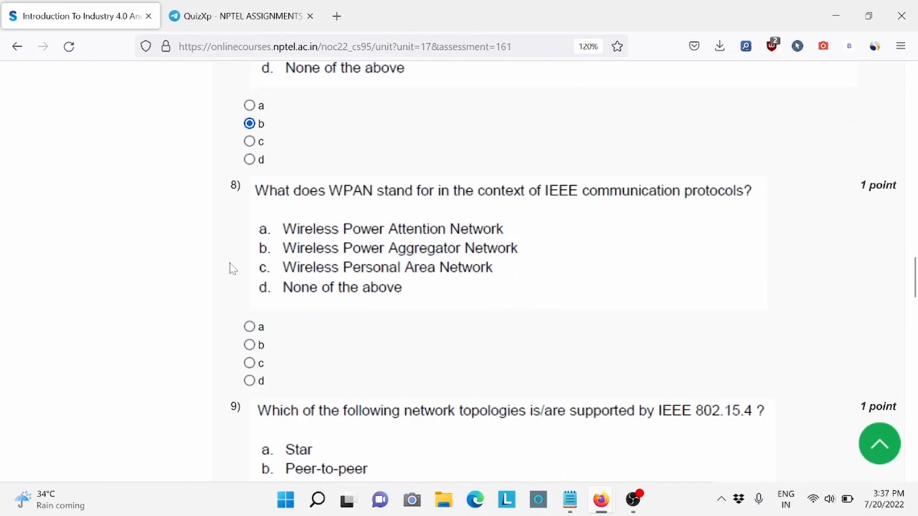
- Answer questions 7–13, marking option a for the Zigbee node-types question
scroll("down", 3)
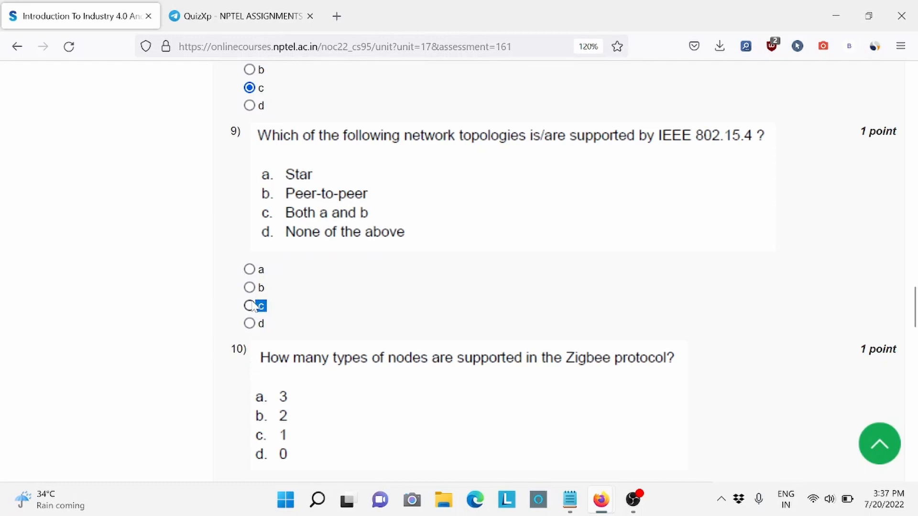
scroll("down", 3)
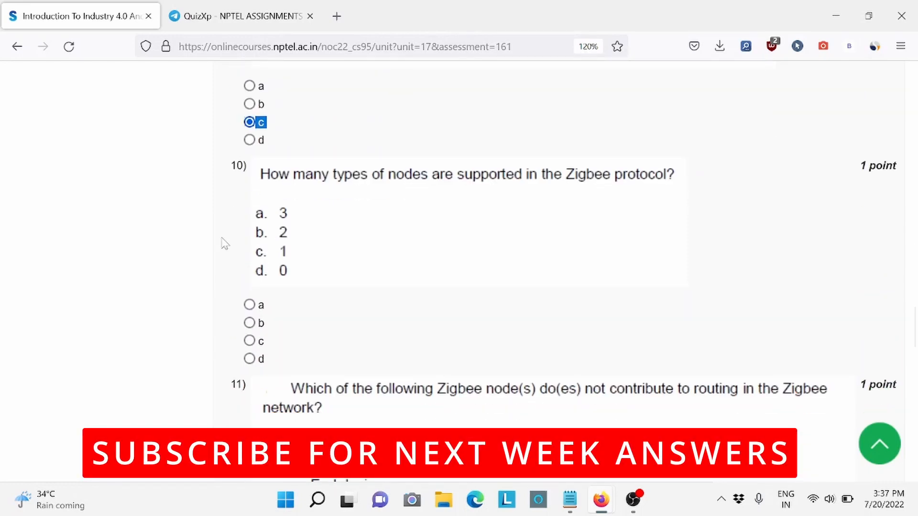
left_click(249, 305)
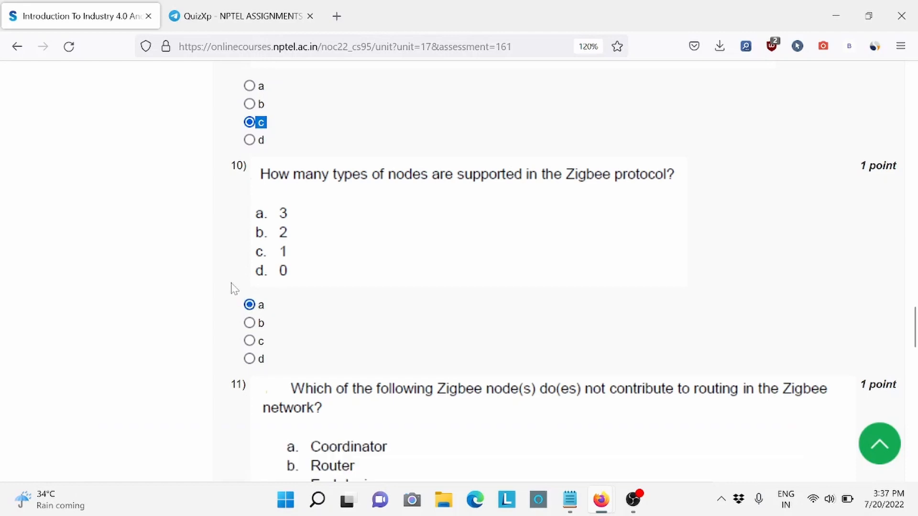
scroll("down", 3)
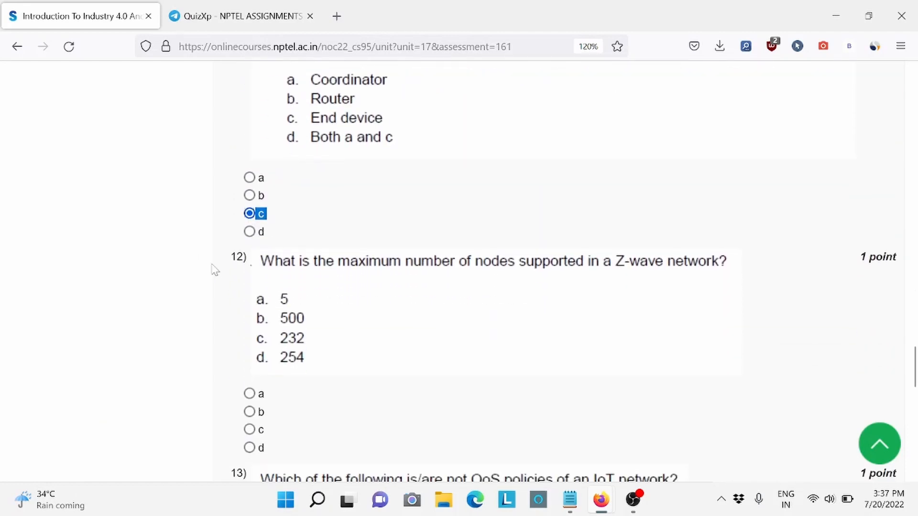
mouse_move(270, 428)
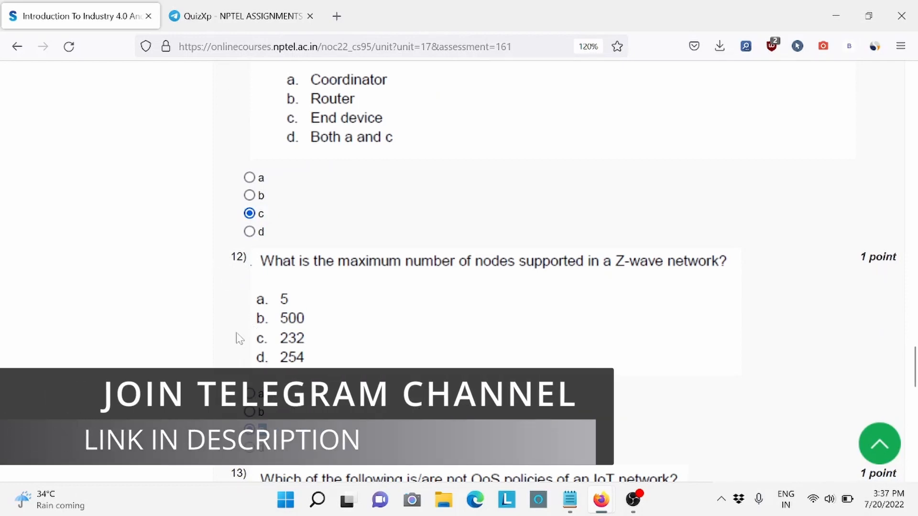
scroll("down", 3)
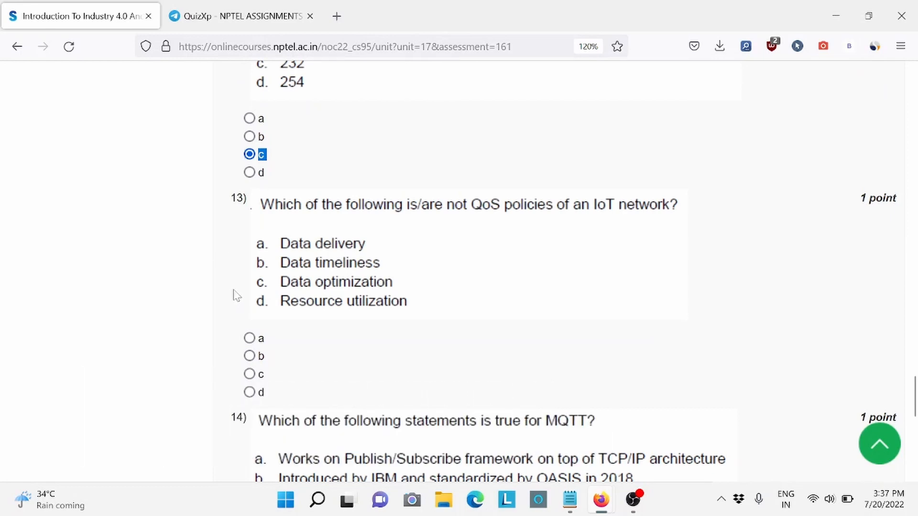
scroll("down", 3)
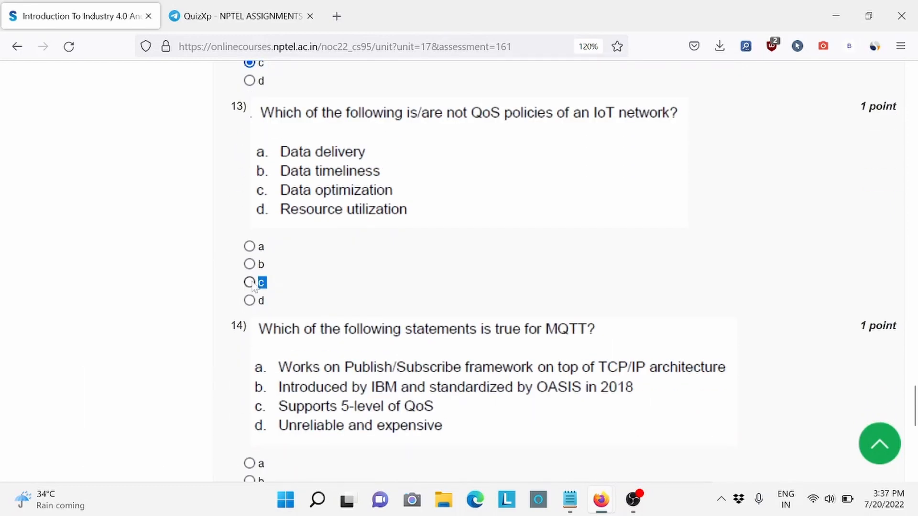
scroll("down", 3)
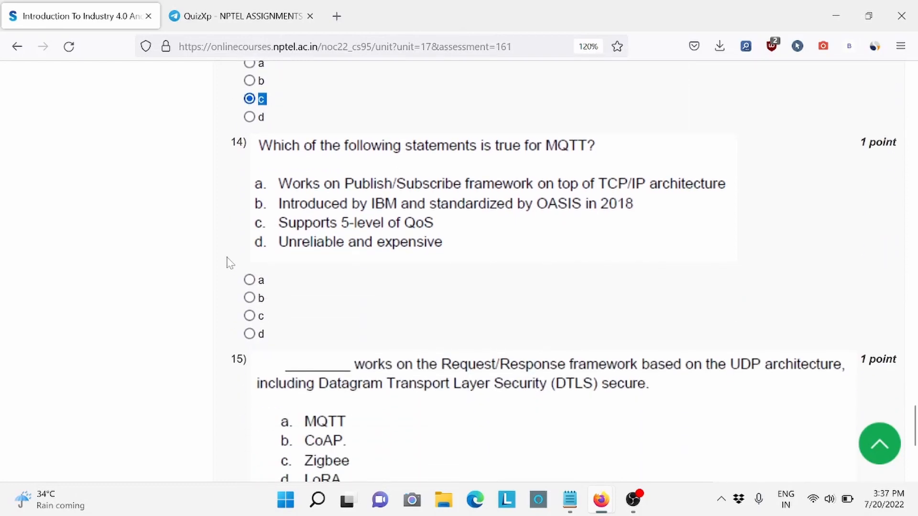
mouse_move(240, 273)
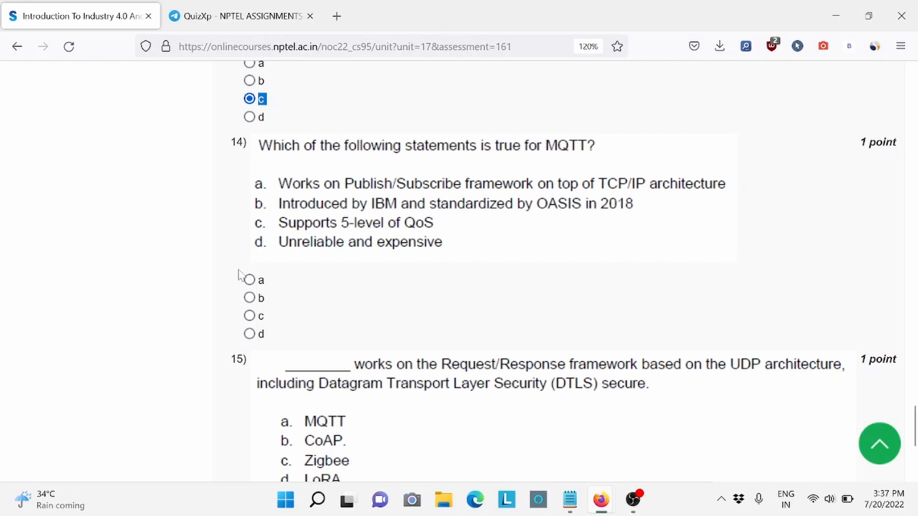
left_click(240, 16)
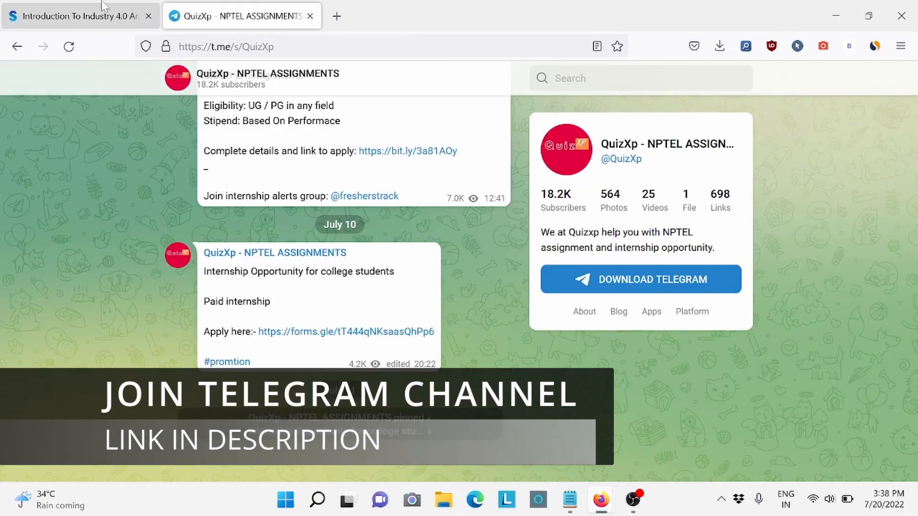
left_click(80, 16)
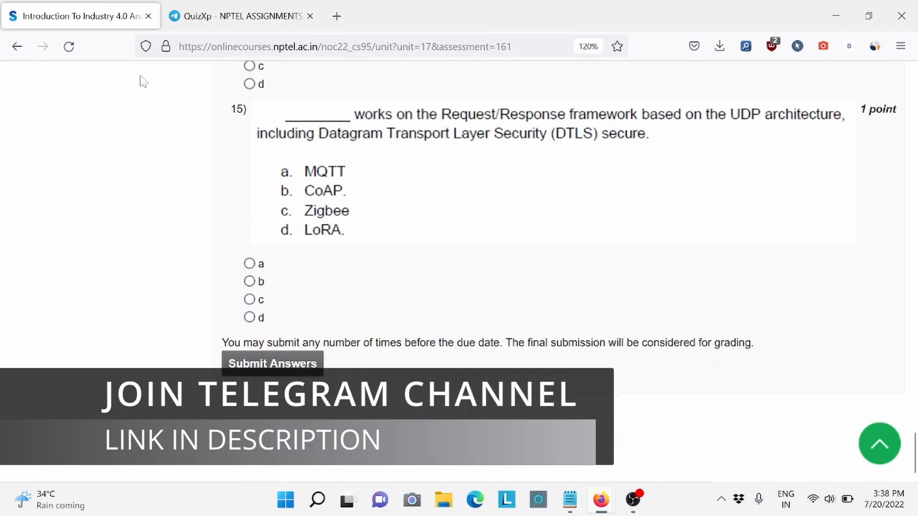